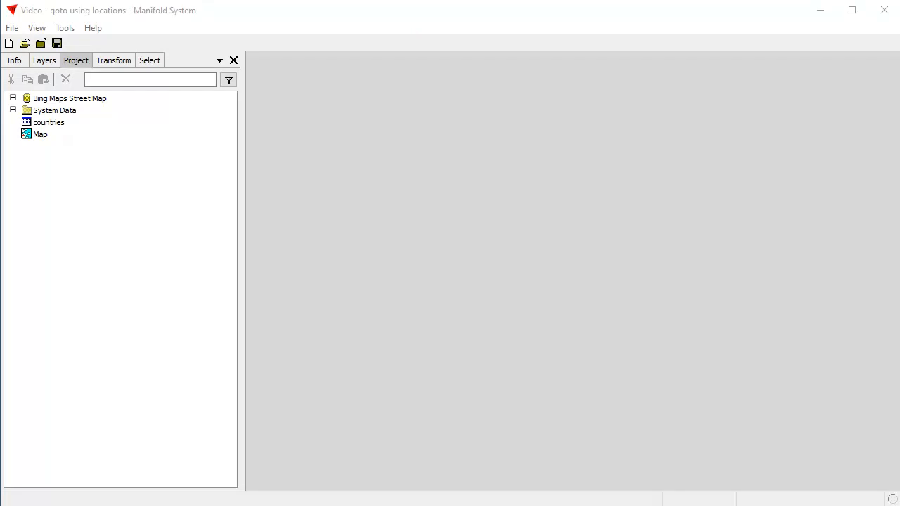
{"action": "mouse_move", "coordinate": [504, 14]}
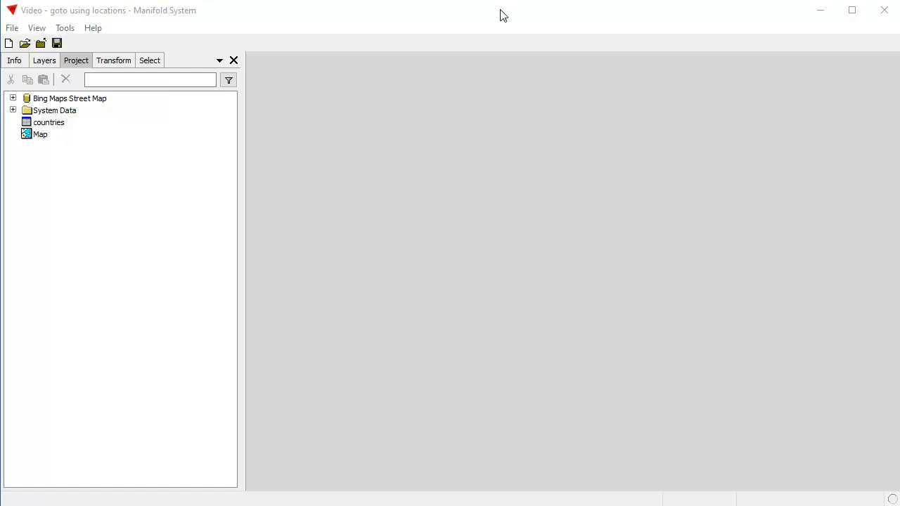
{"action": "mouse_move", "coordinate": [463, 21]}
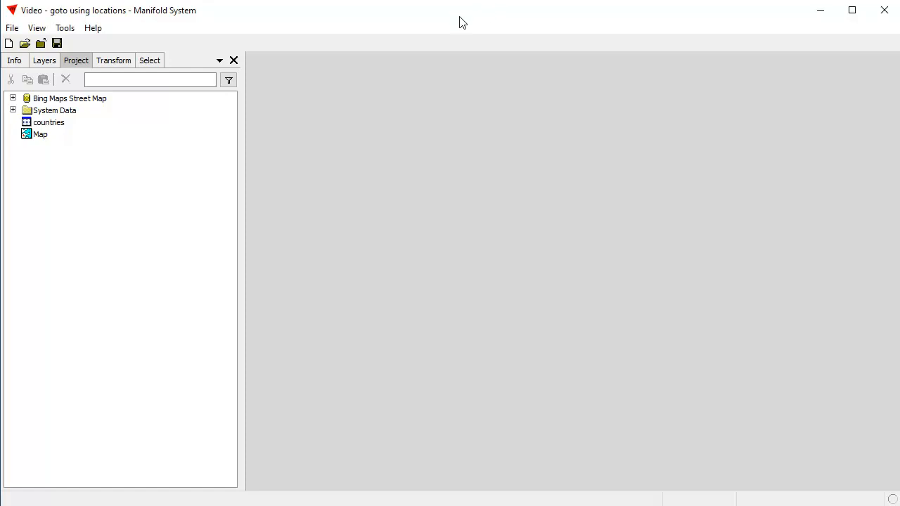
Open the Map component to display the Bing street map of the world.
{"action": "double_click", "coordinate": [40, 135]}
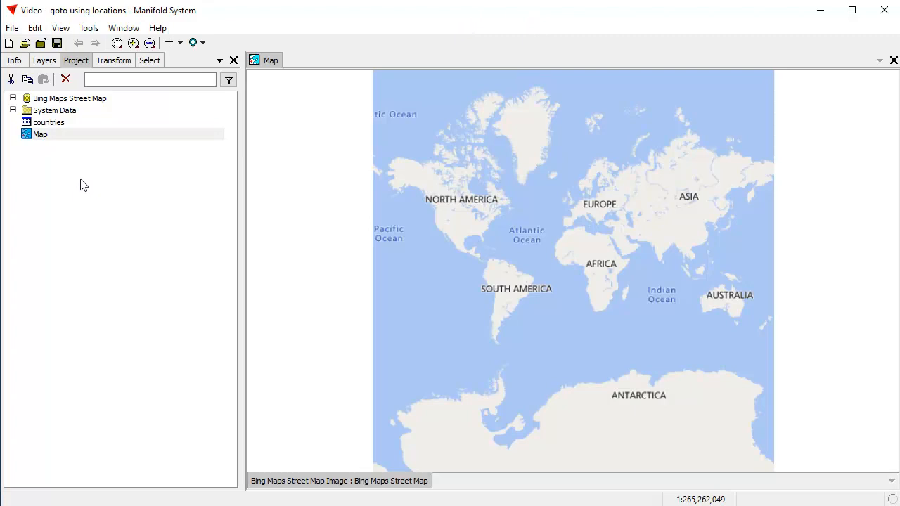
{"action": "mouse_move", "coordinate": [670, 301]}
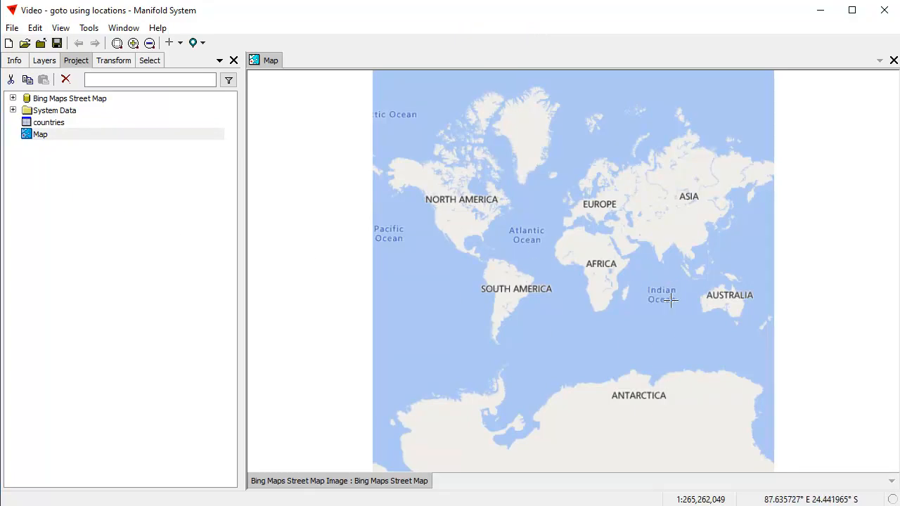
{"action": "mouse_move", "coordinate": [562, 312]}
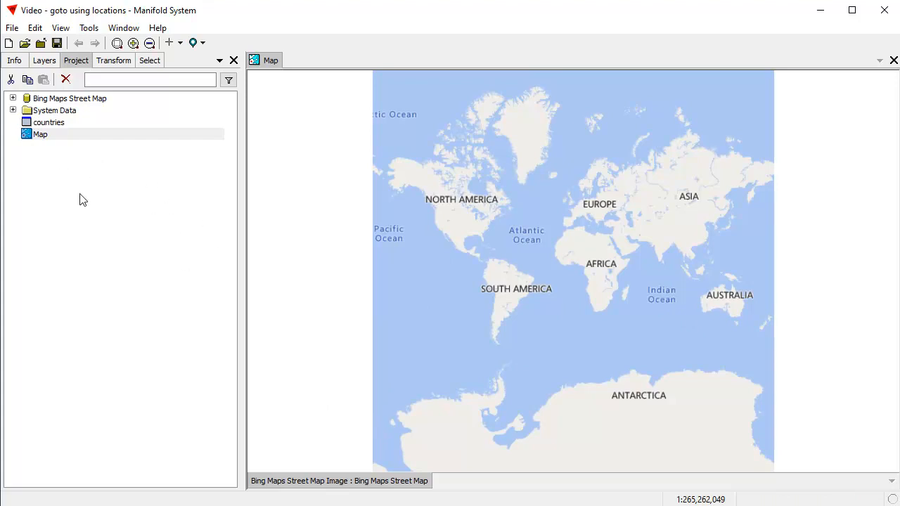
{"action": "mouse_move", "coordinate": [73, 127]}
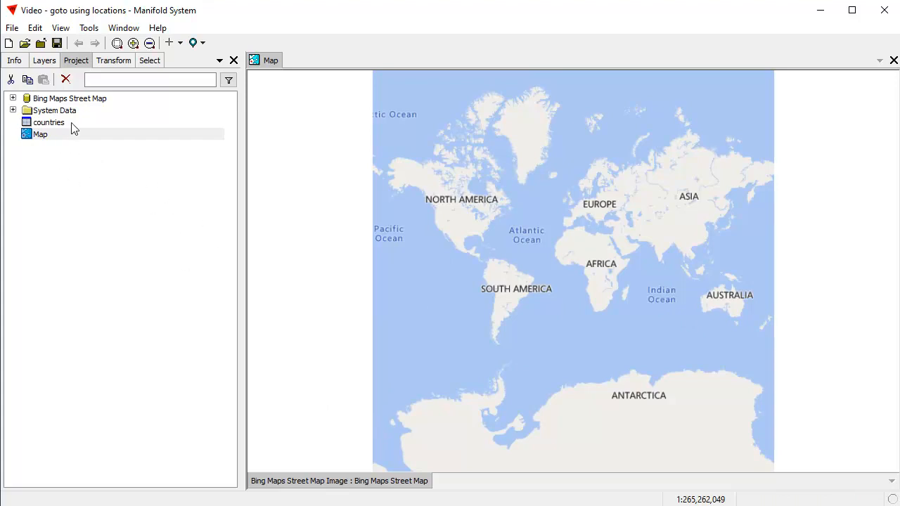
Open the countries table and dock it beneath the Map window.
{"action": "double_click", "coordinate": [48, 121]}
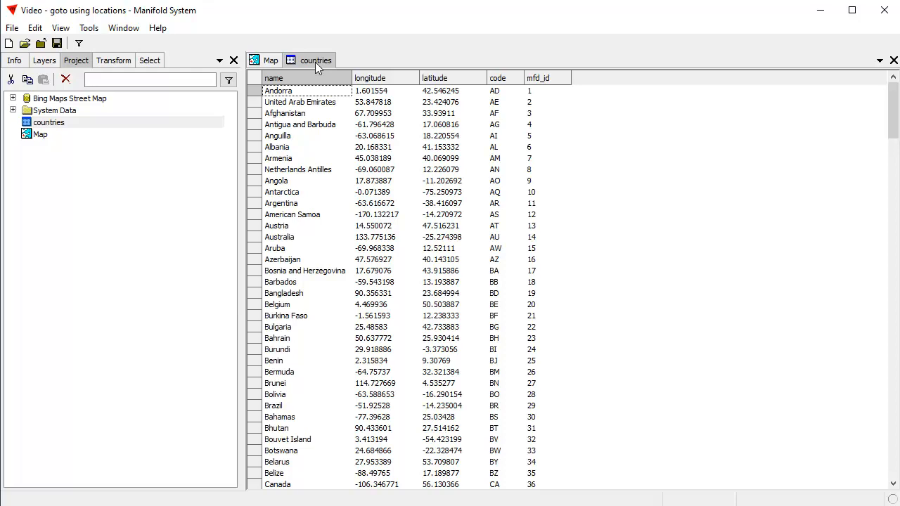
{"action": "left_click", "coordinate": [270, 59]}
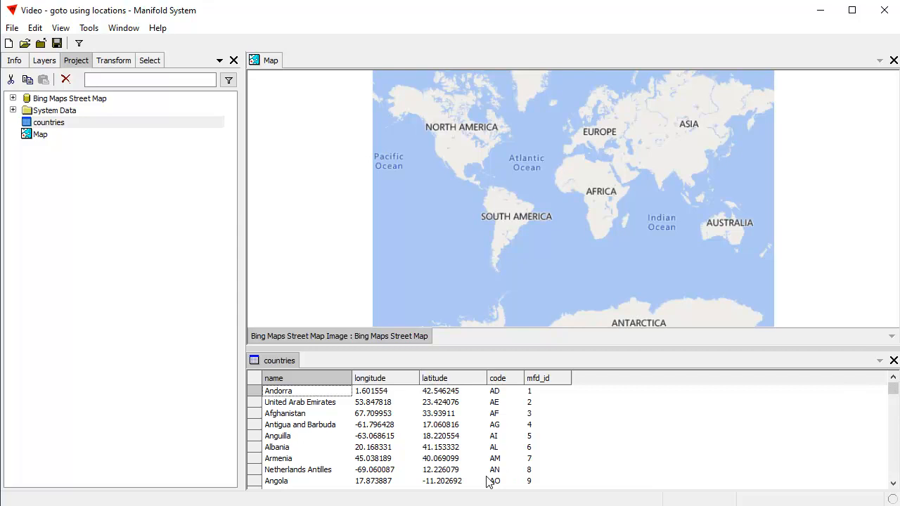
{"action": "mouse_move", "coordinate": [372, 469]}
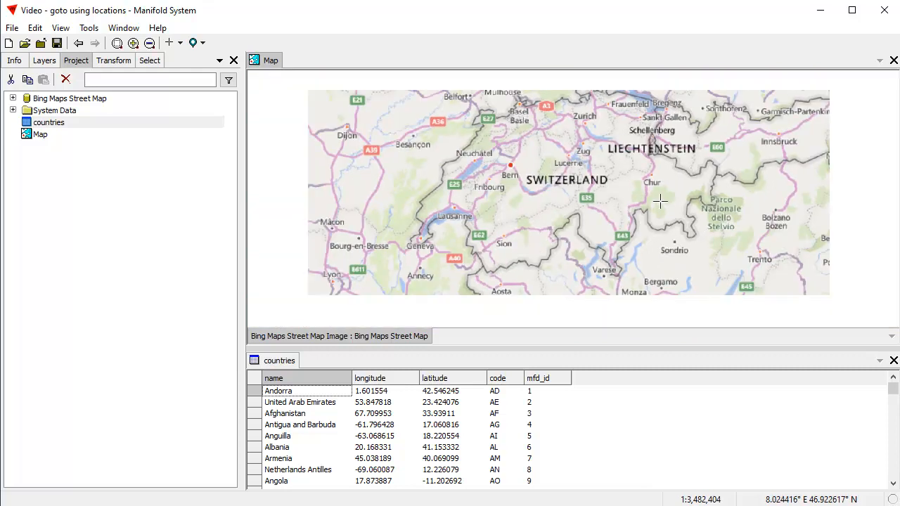
Save the current Switzerland view as a new Location component in the project.
{"action": "left_click", "coordinate": [202, 42]}
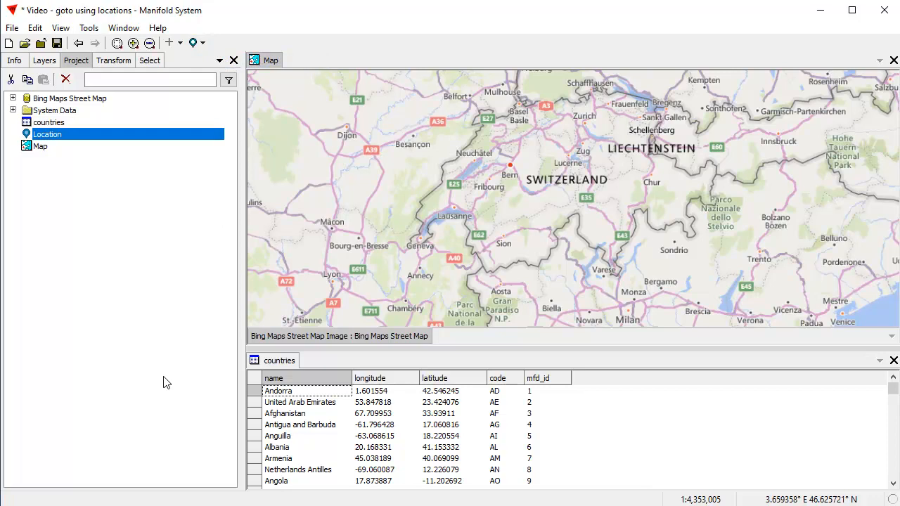
{"action": "mouse_move", "coordinate": [134, 255]}
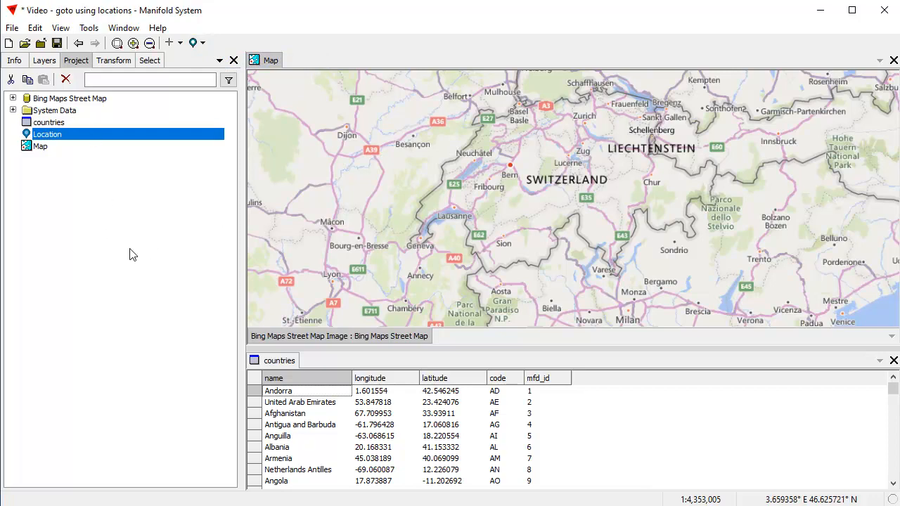
{"action": "mouse_move", "coordinate": [120, 152]}
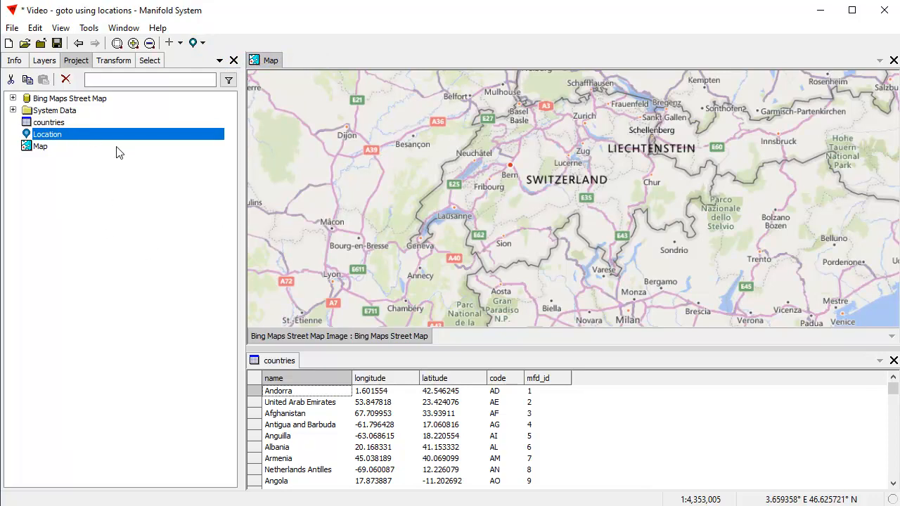
{"action": "mouse_move", "coordinate": [96, 145]}
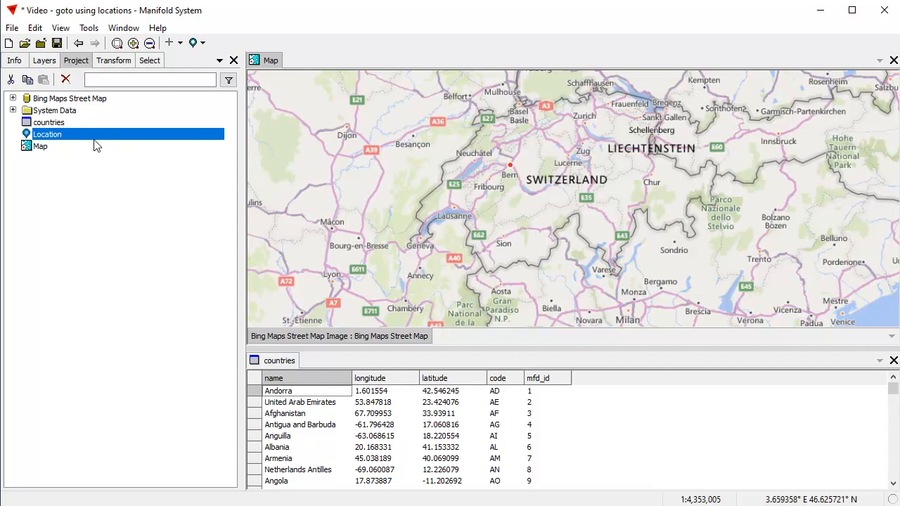
Open the saved Location as a floating window showing its center, entity and scale.
{"action": "double_click", "coordinate": [48, 135]}
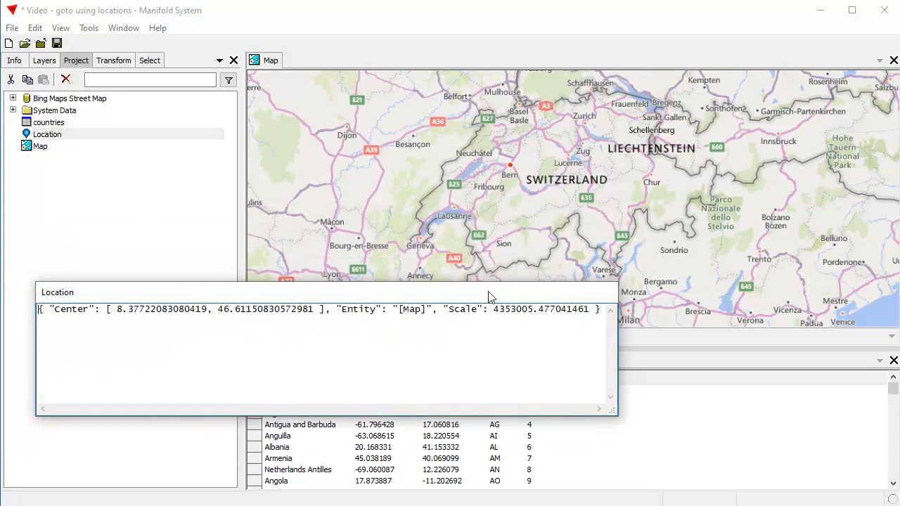
{"action": "mouse_move", "coordinate": [284, 177]}
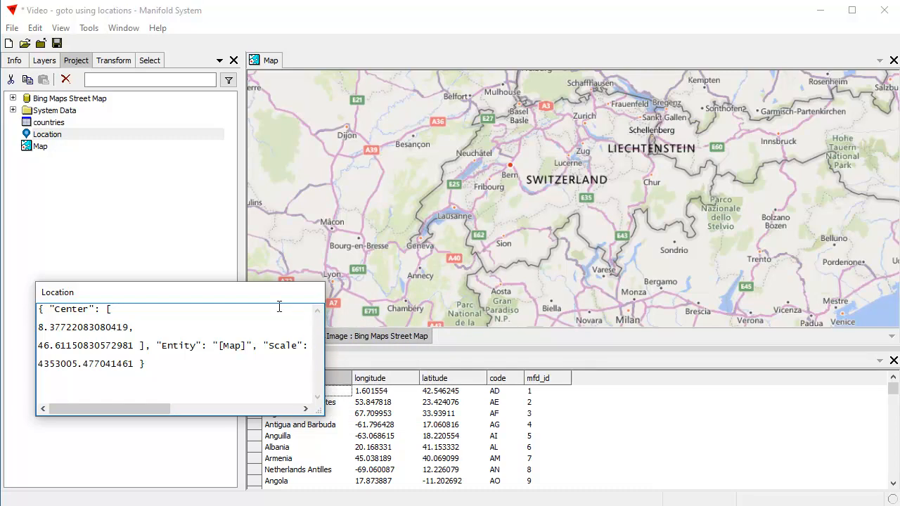
Move the Location window aside and set its scale to 4300000.
{"action": "left_click_drag", "start_coordinate": [56, 291], "coordinate": [602, 354]}
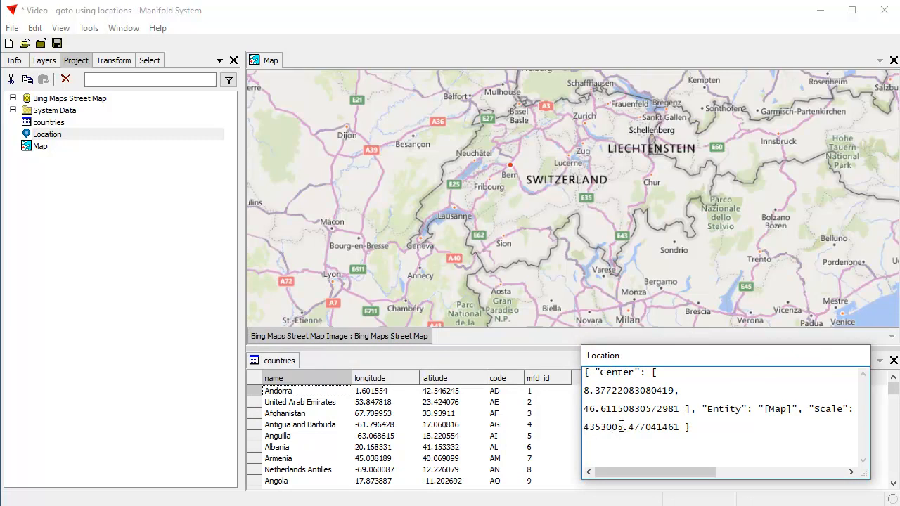
{"action": "double_click", "coordinate": [608, 428]}
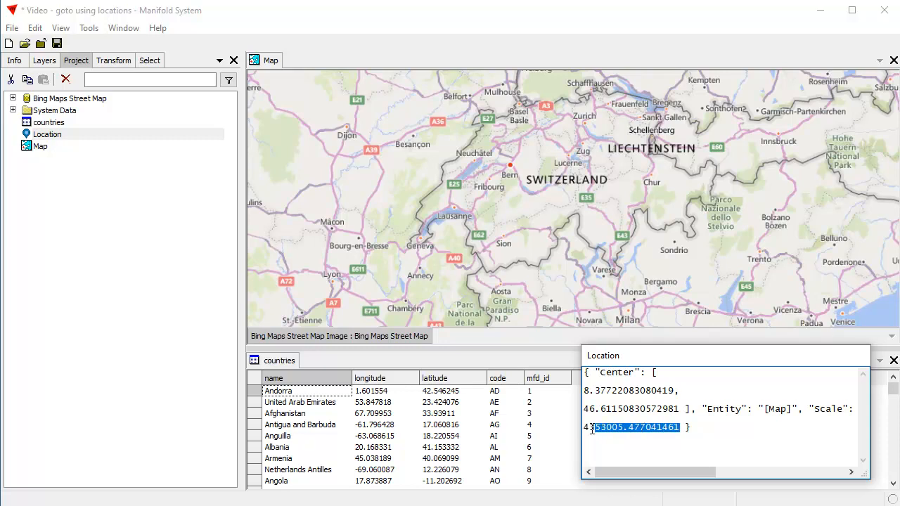
{"action": "type", "text": "4300000 }"}
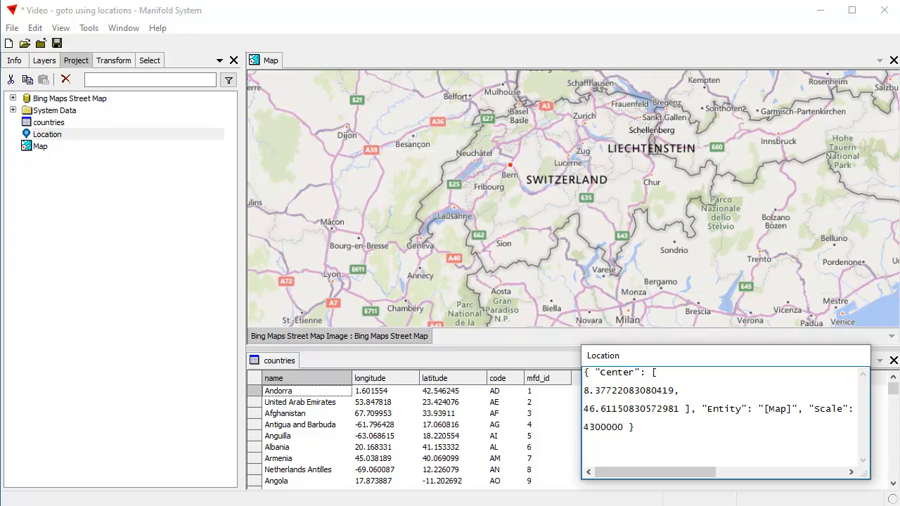
{"action": "left_click", "coordinate": [624, 428]}
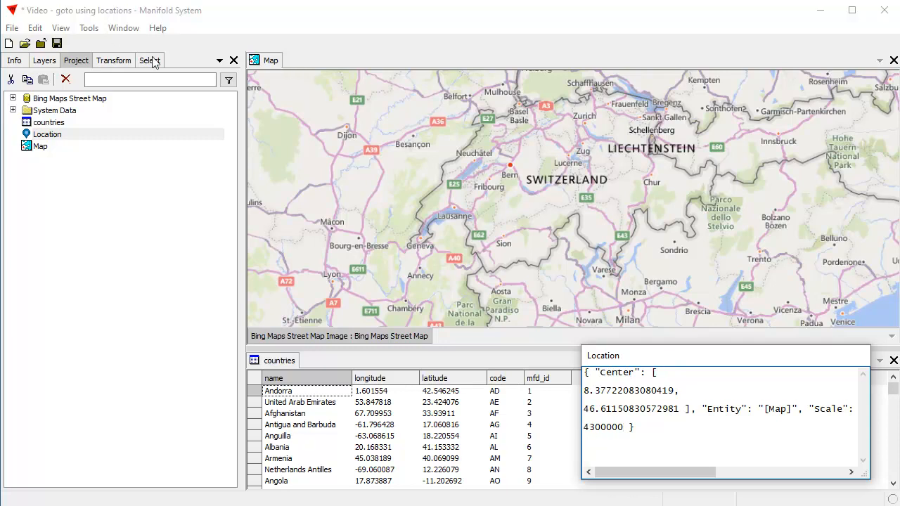
Set the Location center to 45, 40 and apply it so the map moves to Armenia.
{"action": "left_click", "coordinate": [197, 42]}
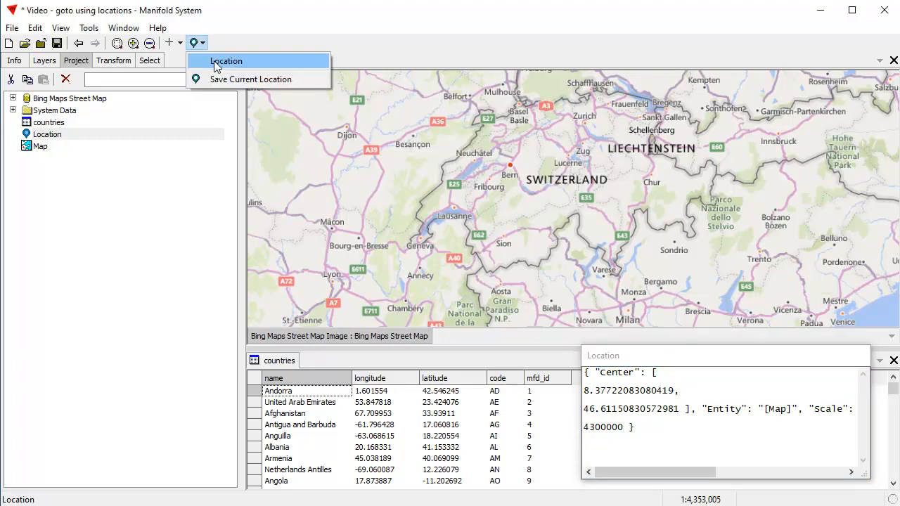
{"action": "left_click", "coordinate": [225, 62]}
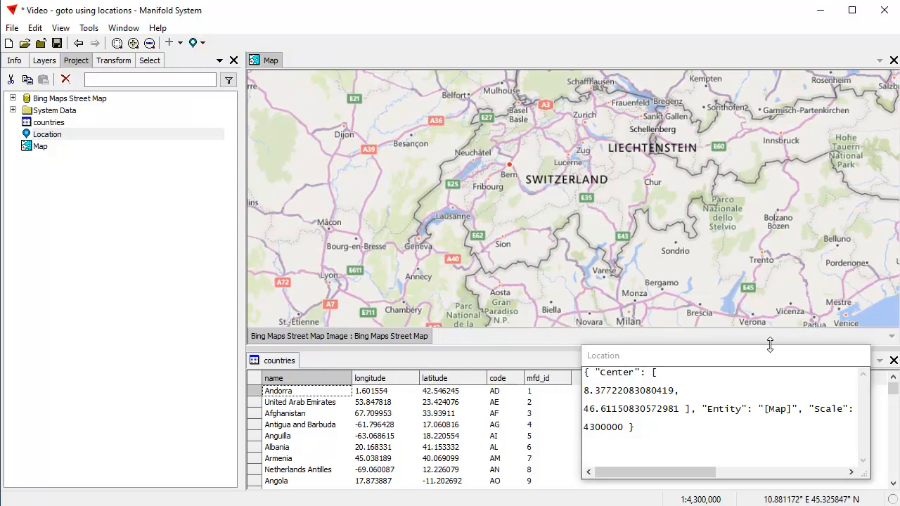
{"action": "mouse_move", "coordinate": [380, 471]}
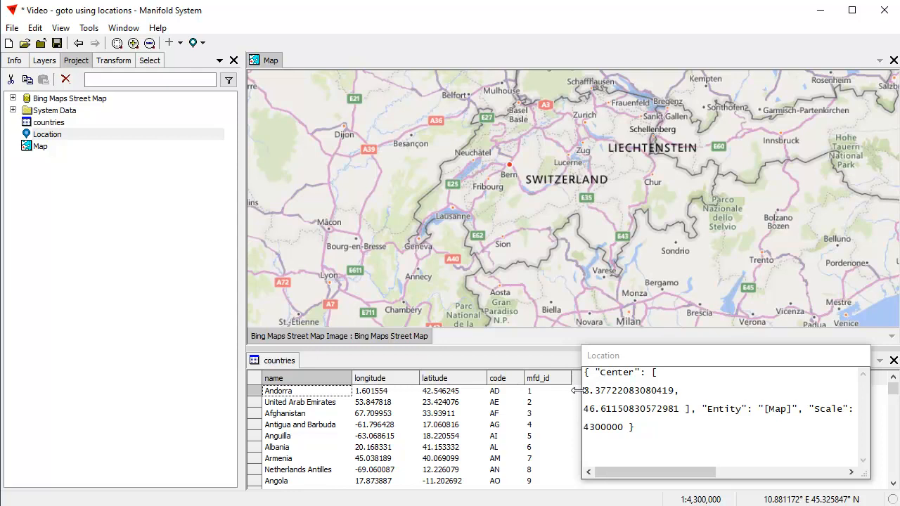
{"action": "double_click", "coordinate": [628, 391]}
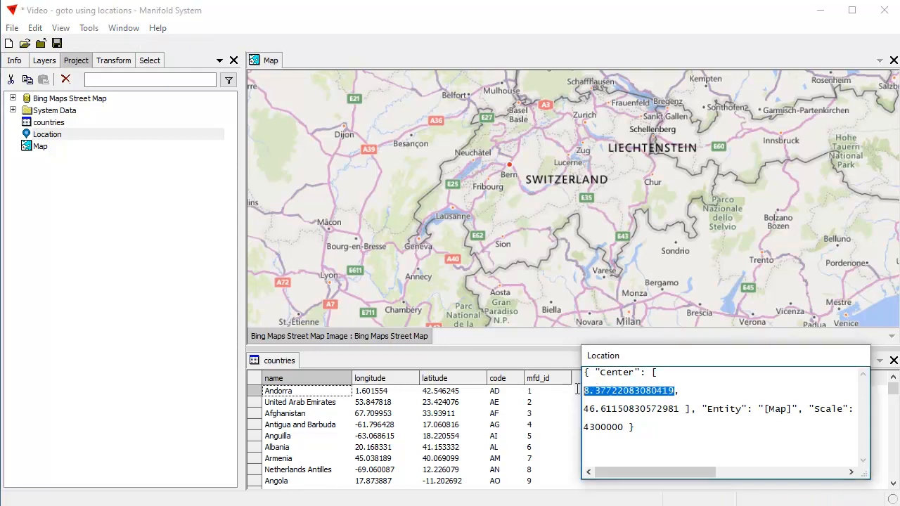
{"action": "type", "text": "45,"}
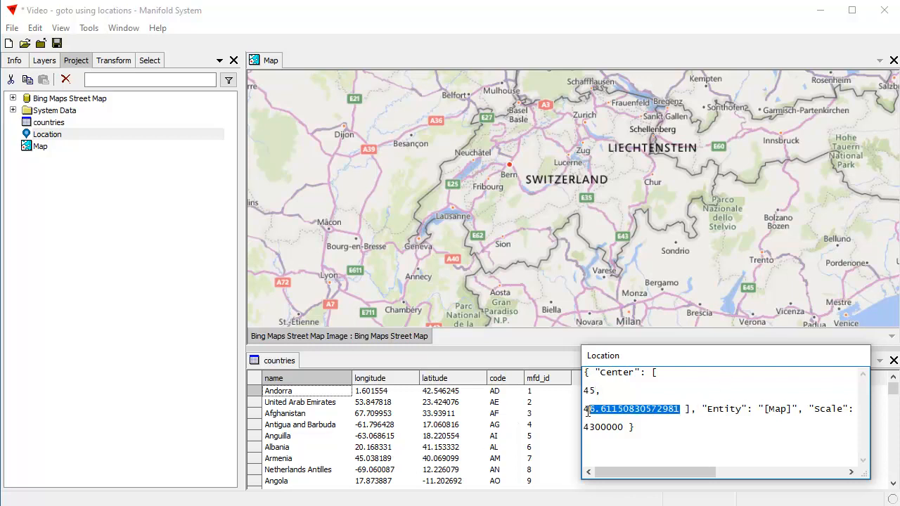
{"action": "type", "text": "40"}
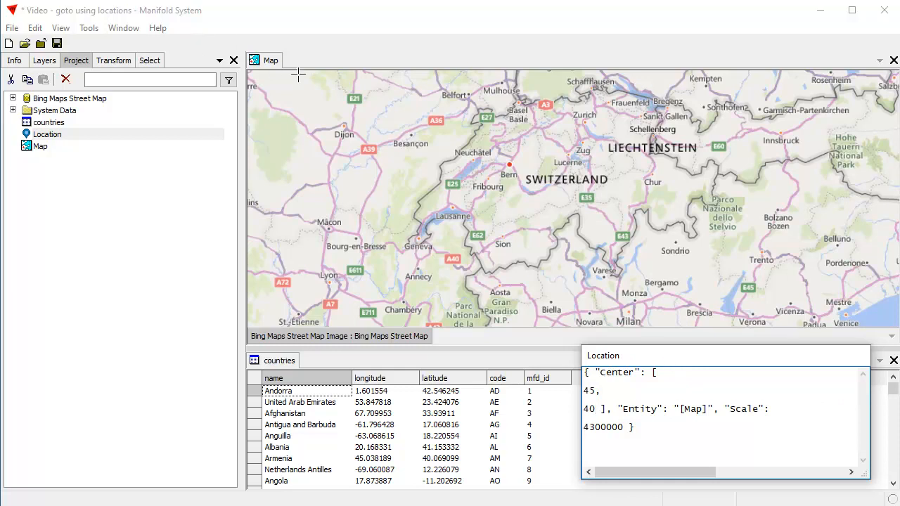
{"action": "left_click", "coordinate": [197, 43]}
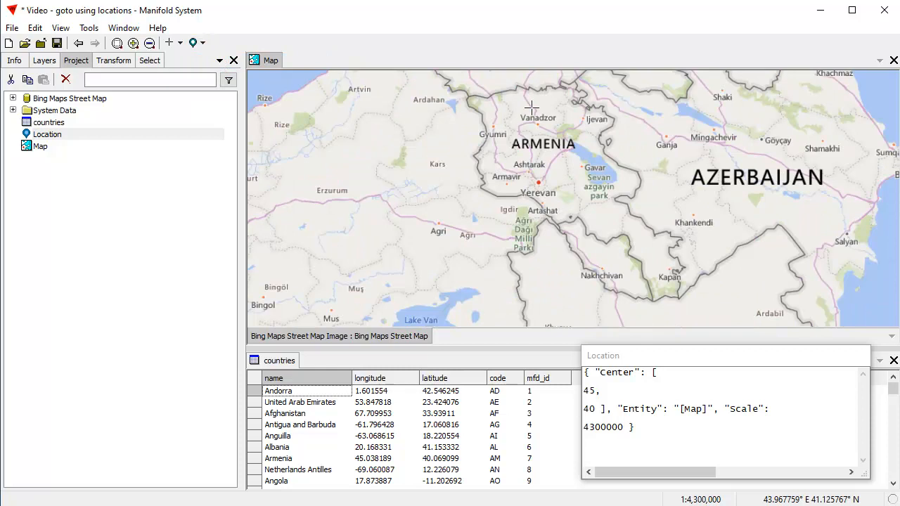
{"action": "mouse_move", "coordinate": [391, 447]}
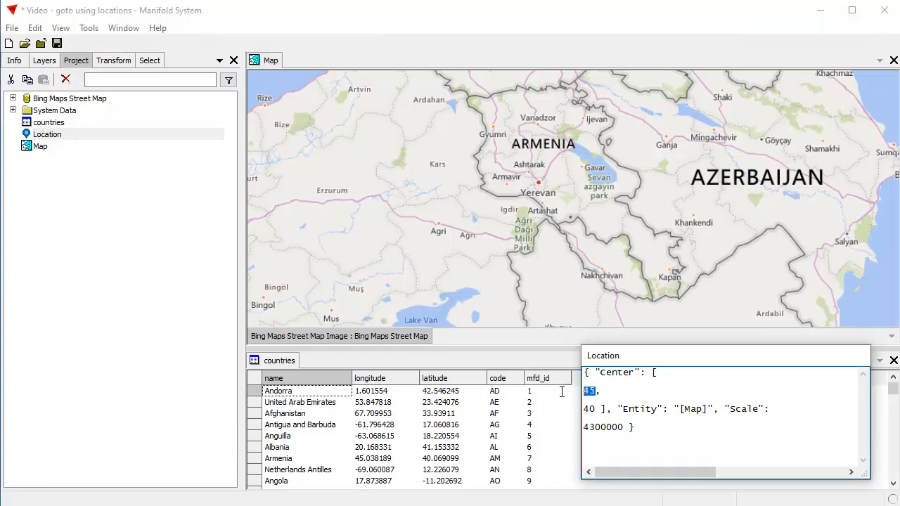
Enter longitude 17 (latitude -11) to recentre the map on Angola.
{"action": "type", "text": "17,"}
{"action": "left_click", "coordinate": [721, 409]}
{"action": "type", "text": "-11"}
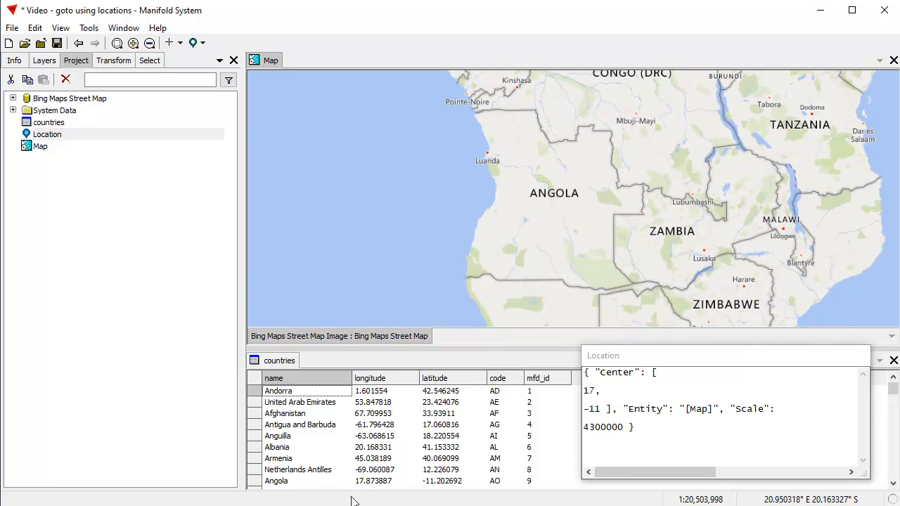
{"action": "mouse_move", "coordinate": [585, 399]}
{"action": "type", "text": "-69,"}
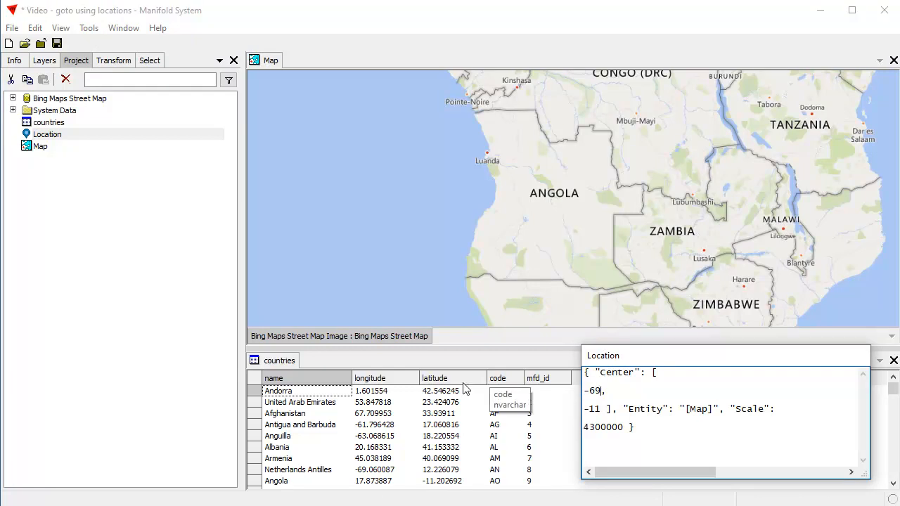
Set the center to -69, 12 and move the Location window back toward the map.
{"action": "double_click", "coordinate": [599, 408]}
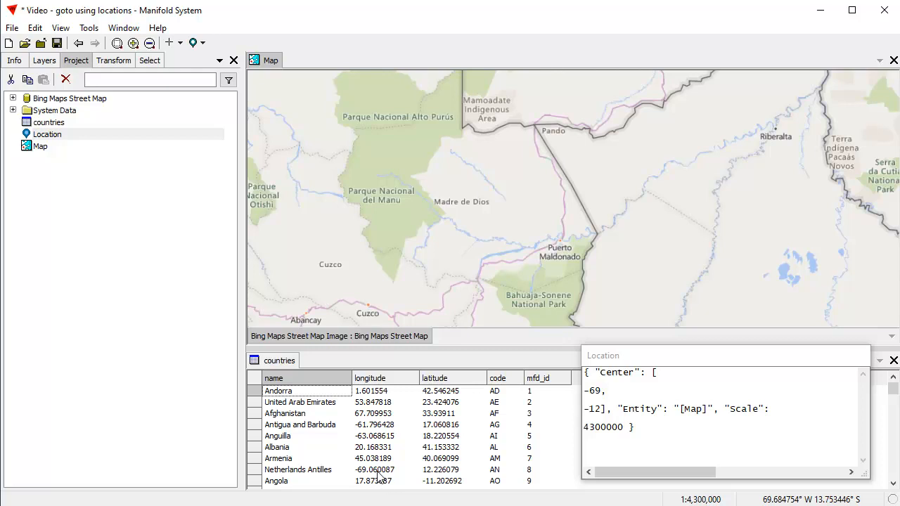
{"action": "left_click", "coordinate": [590, 408]}
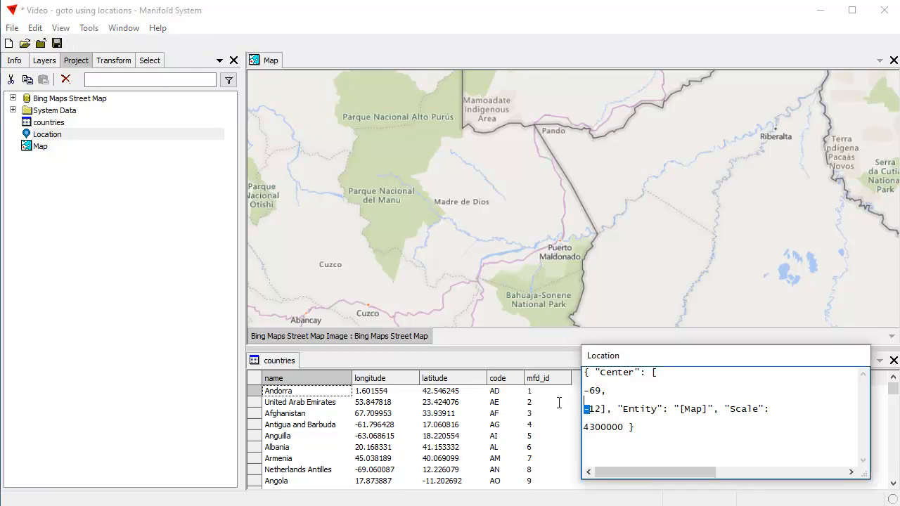
{"action": "mouse_move", "coordinate": [576, 421]}
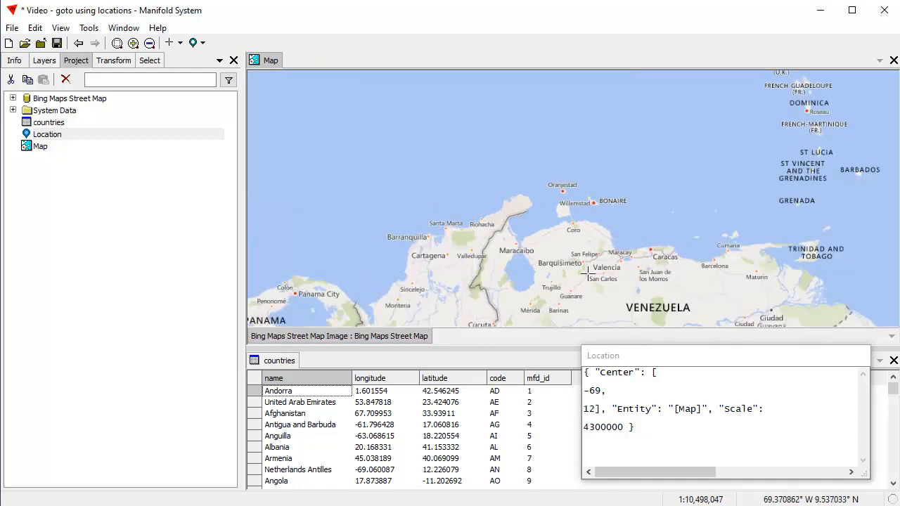
{"action": "left_click_drag", "start_coordinate": [602, 354], "coordinate": [107, 266]}
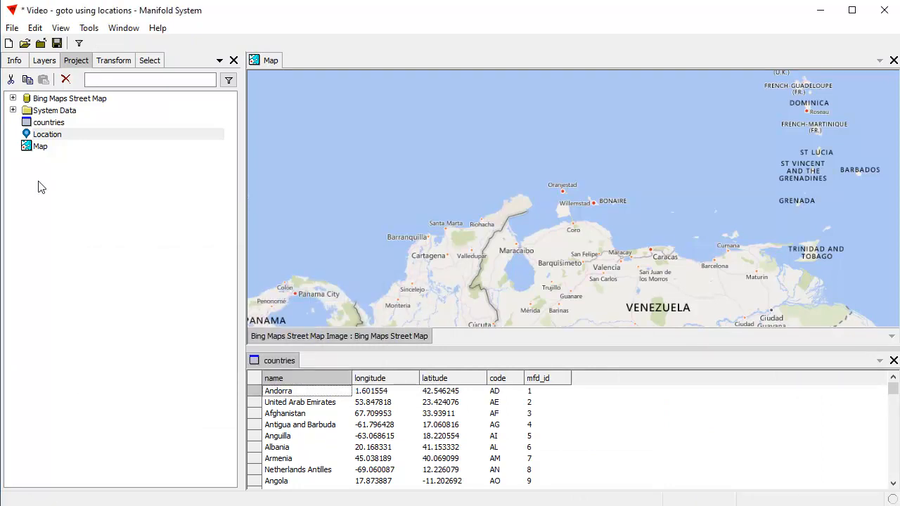
{"action": "mouse_move", "coordinate": [733, 164]}
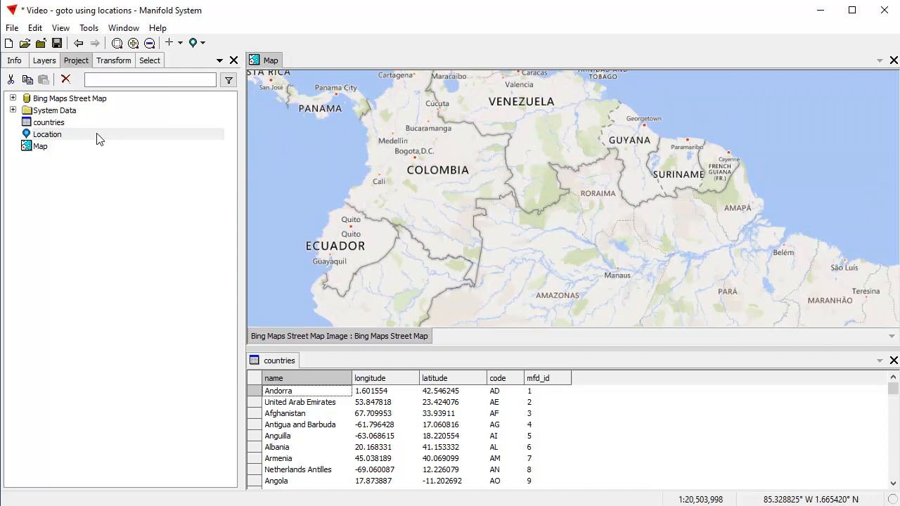
Reopen the Location component, which reads center -69, 12 and scale 4300000.
{"action": "double_click", "coordinate": [48, 133]}
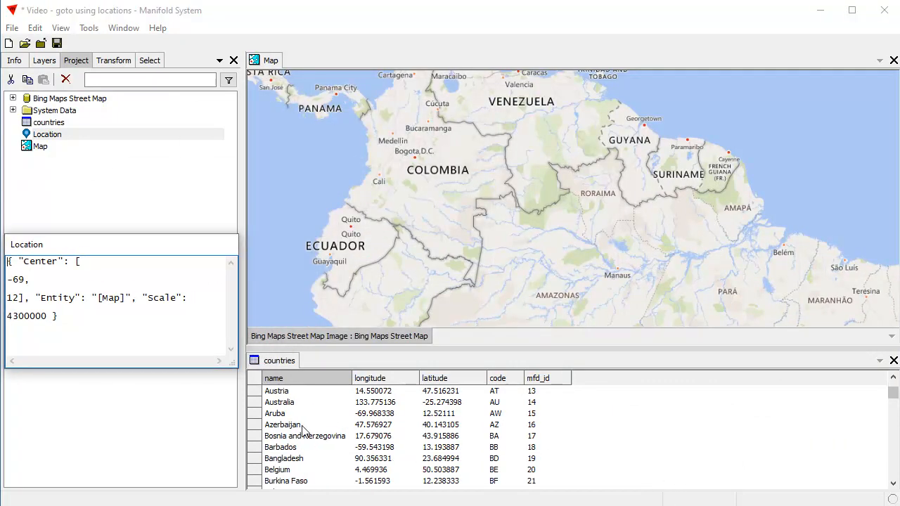
Scroll the countries table to Barbados and set the center to -59, 13.
{"action": "scroll", "scroll_direction": "down", "scroll_amount": 3}
{"action": "type", "text": "-59,"}
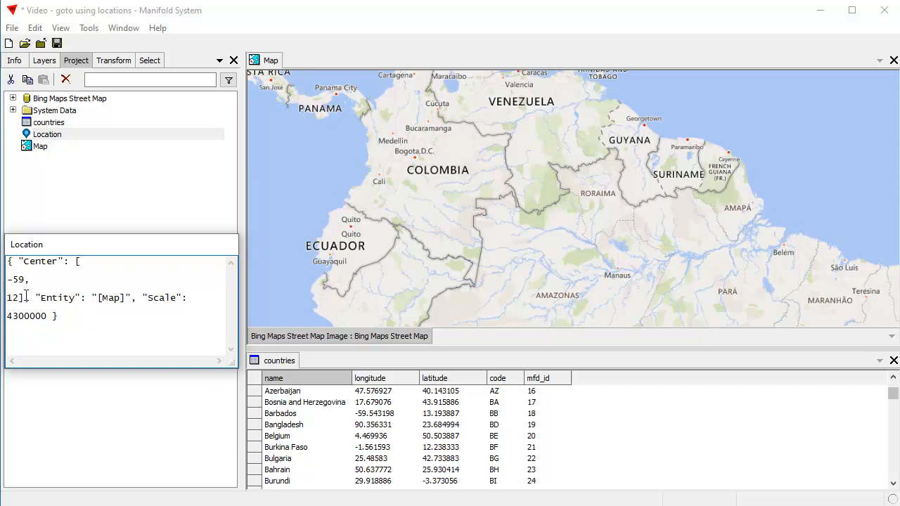
{"action": "type", "text": "13"}
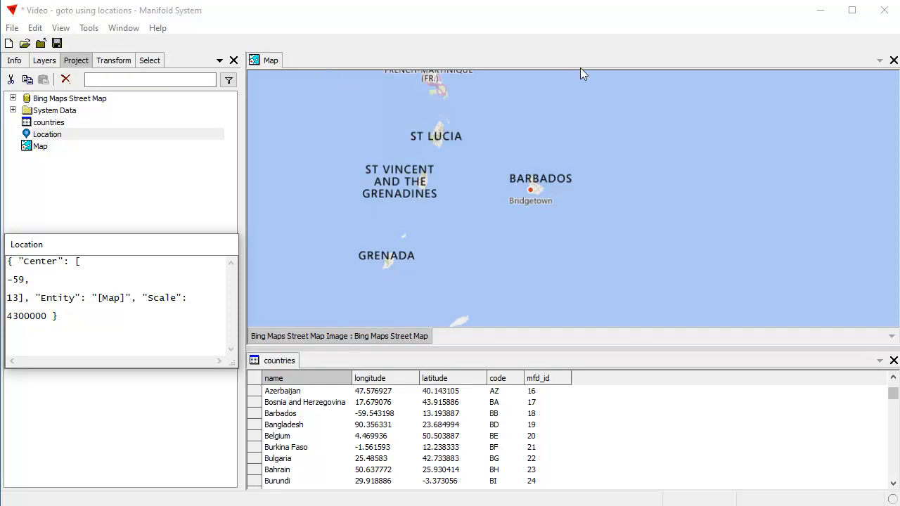
{"action": "left_click", "coordinate": [156, 337]}
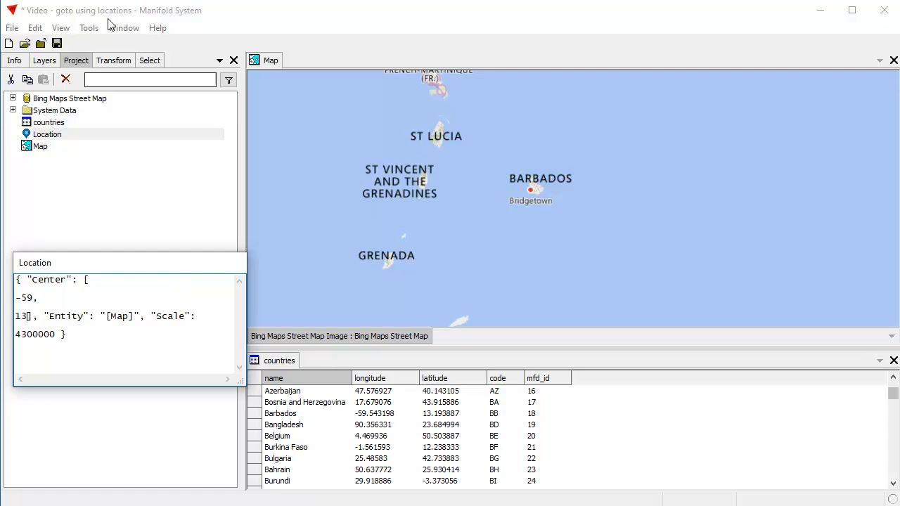
{"action": "mouse_move", "coordinate": [129, 273]}
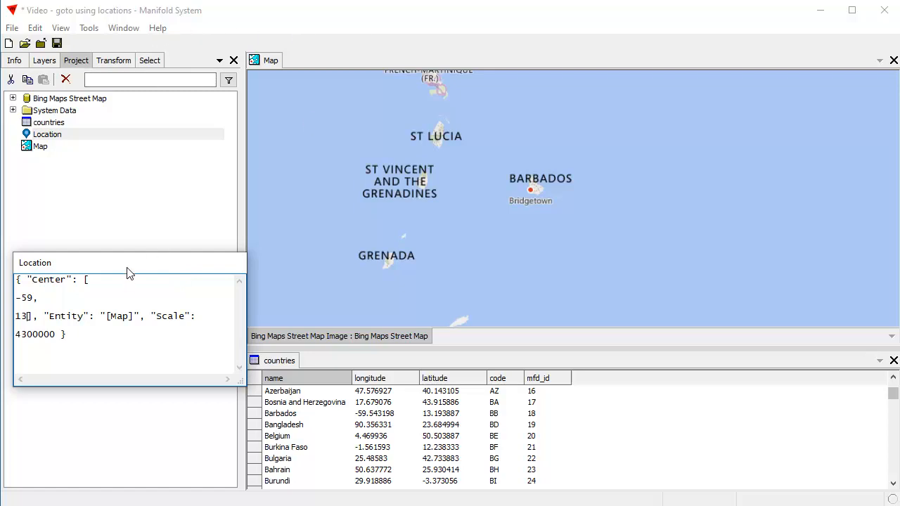
{"action": "mouse_move", "coordinate": [109, 263]}
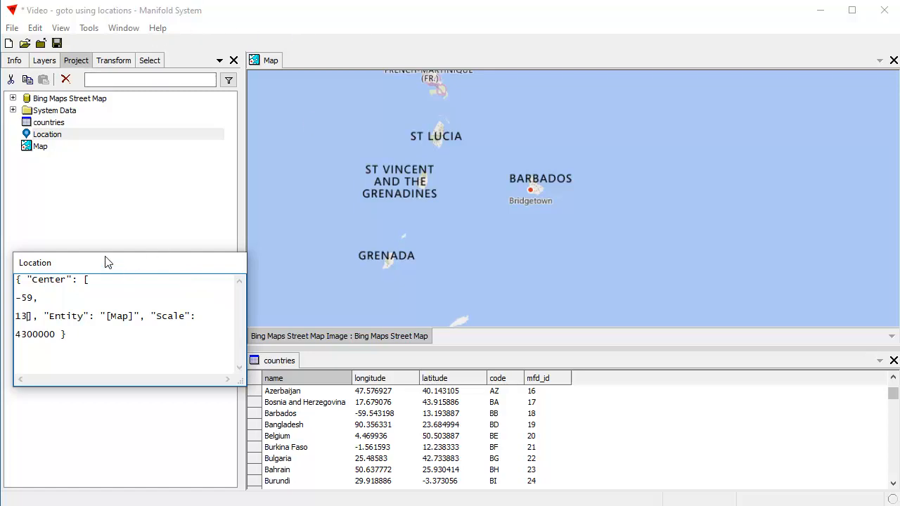